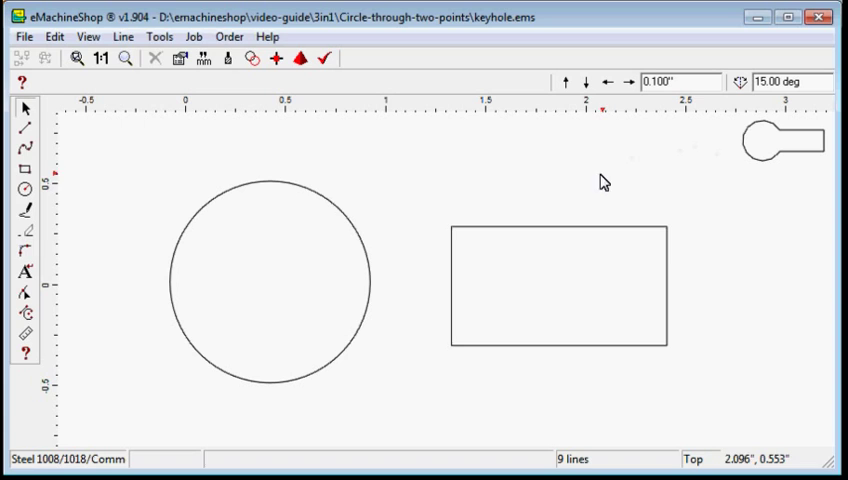
{"action": "mouse_move", "coordinate": [404, 296]}
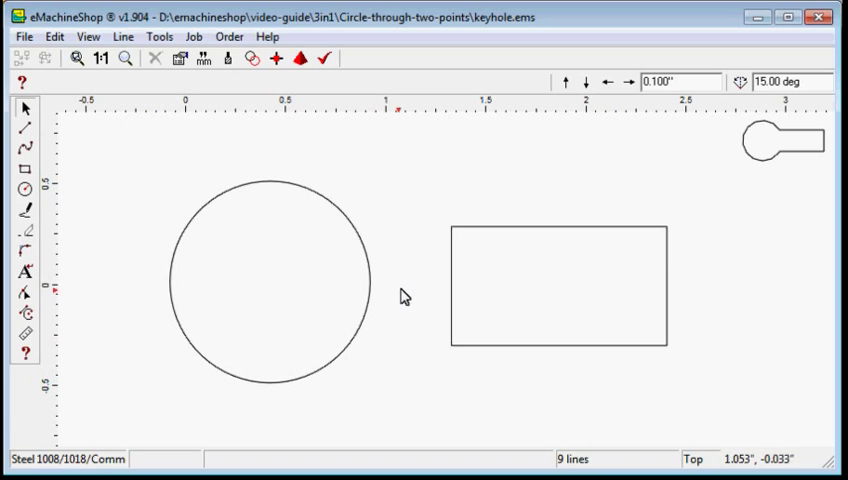
{"action": "mouse_move", "coordinate": [428, 260]}
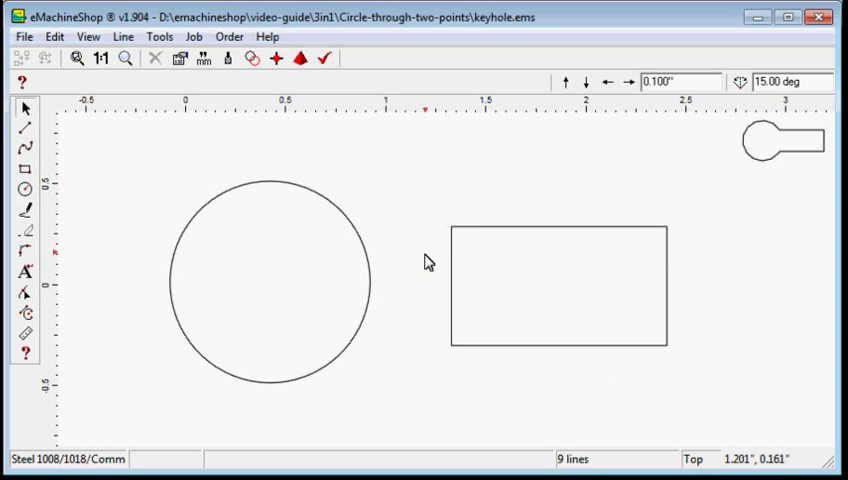
{"action": "mouse_move", "coordinate": [436, 220]}
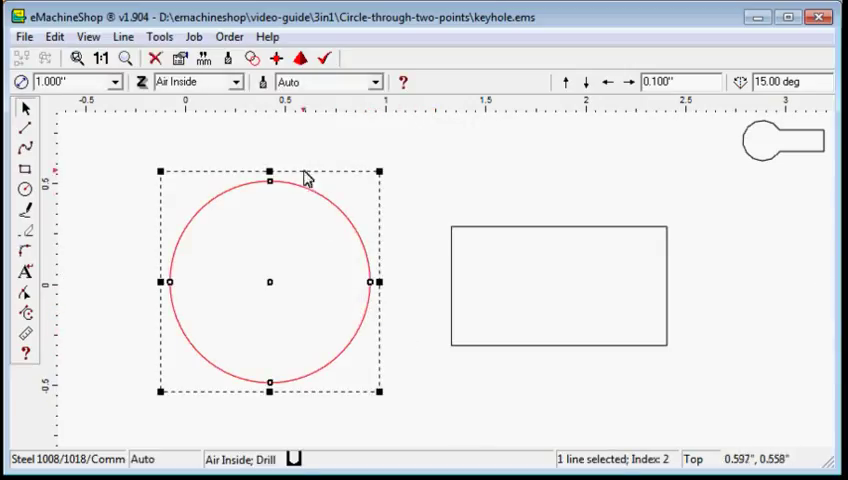
{"action": "mouse_move", "coordinate": [252, 58]}
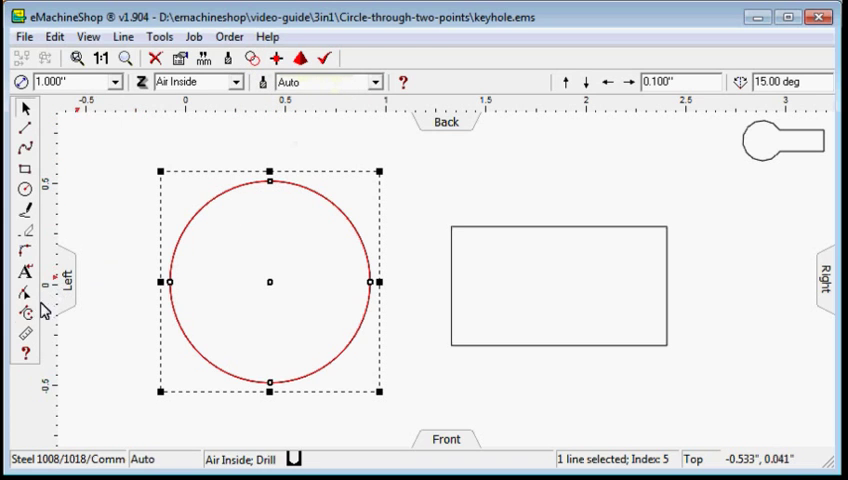
{"action": "mouse_move", "coordinate": [358, 232]}
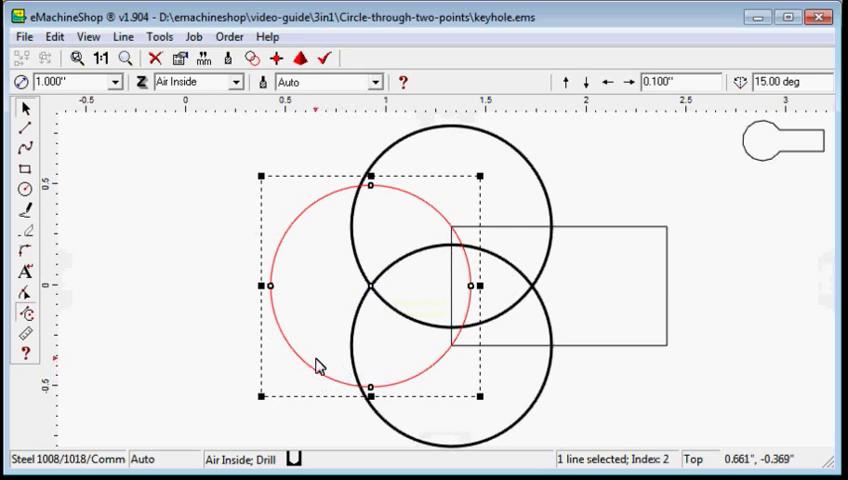
{"action": "mouse_move", "coordinate": [210, 330]}
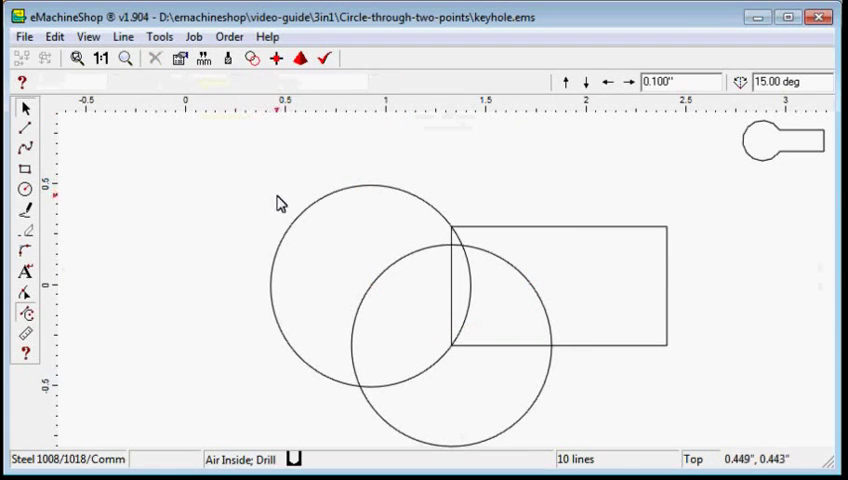
{"action": "mouse_move", "coordinate": [544, 392]}
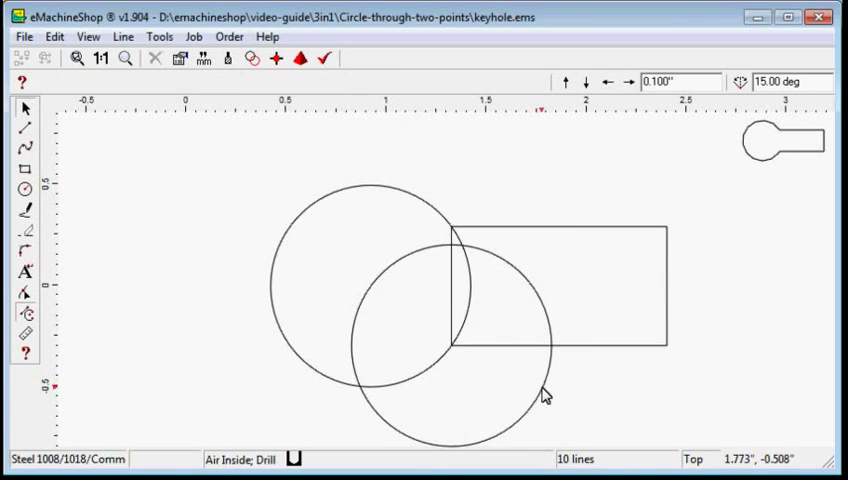
Remove the extra circle, leaving one circle through both left corners of the rectangle
{"action": "left_click", "coordinate": [544, 392]}
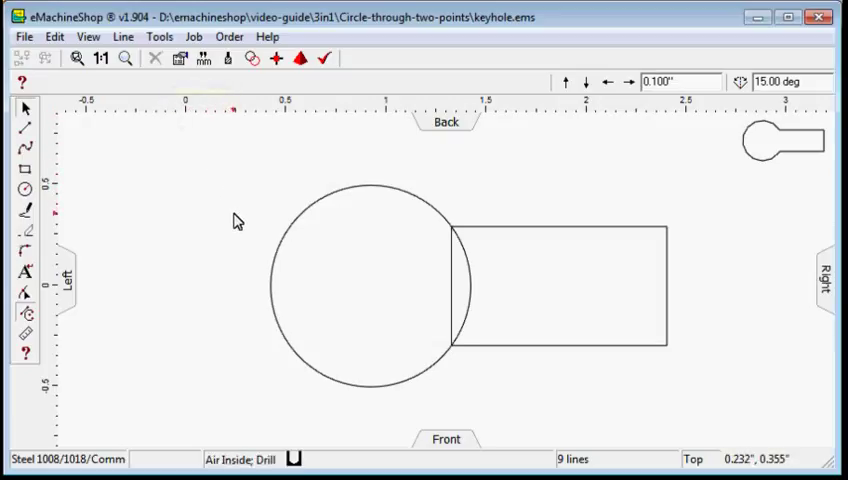
{"action": "mouse_move", "coordinate": [380, 244]}
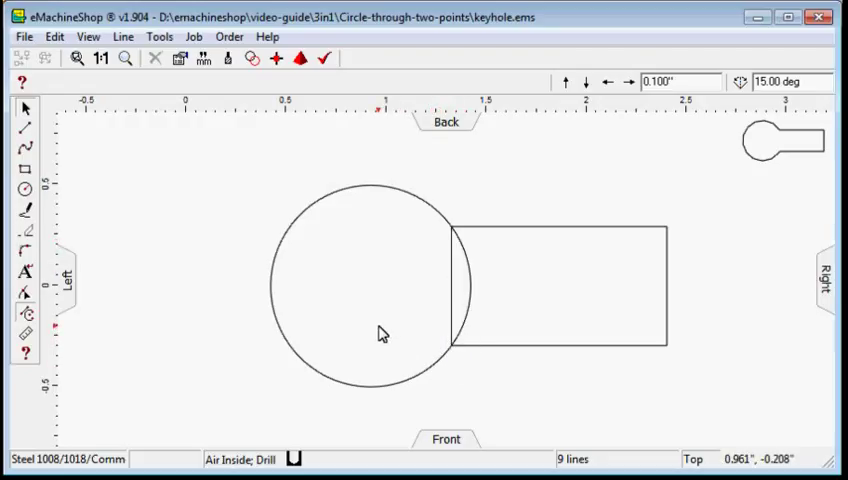
{"action": "mouse_move", "coordinate": [456, 312]}
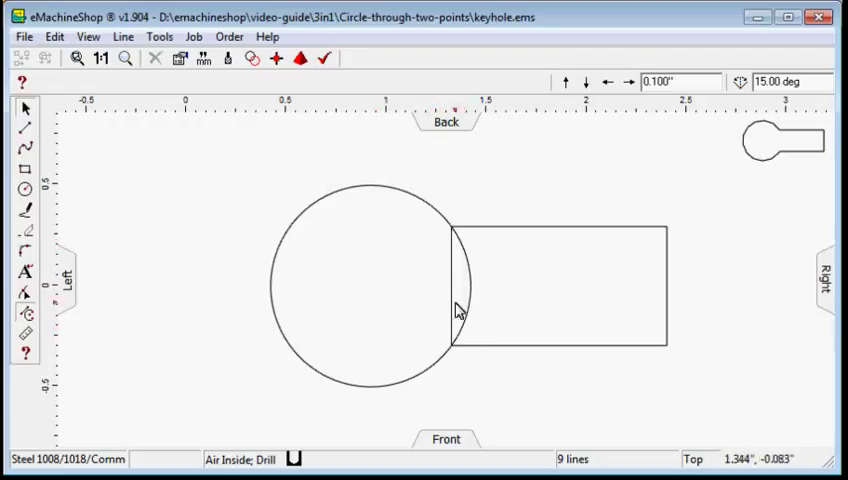